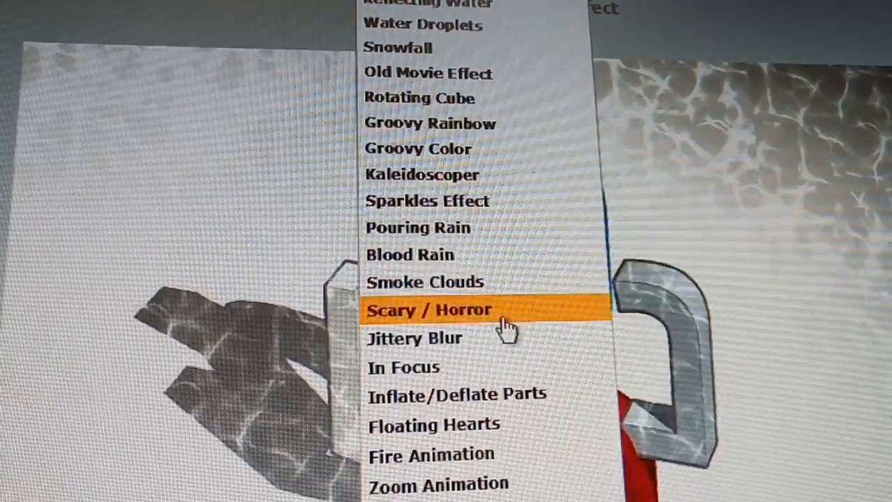
mouse_move(502, 119)
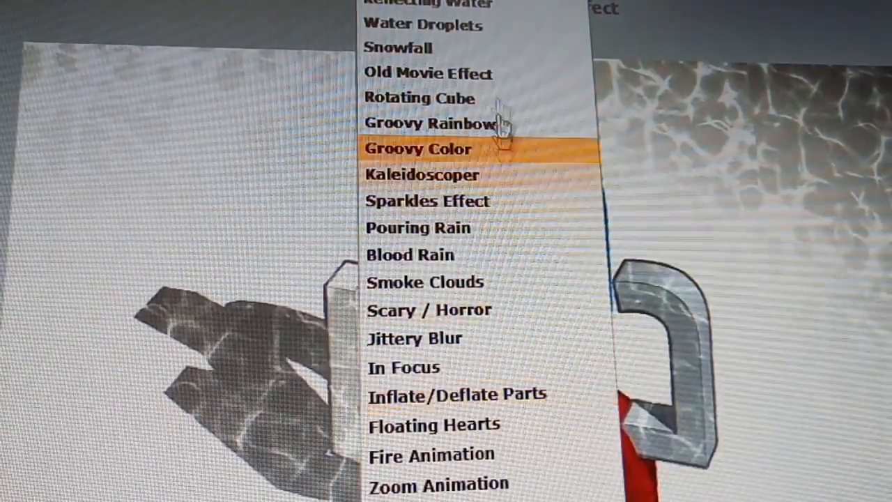
mouse_move(500, 25)
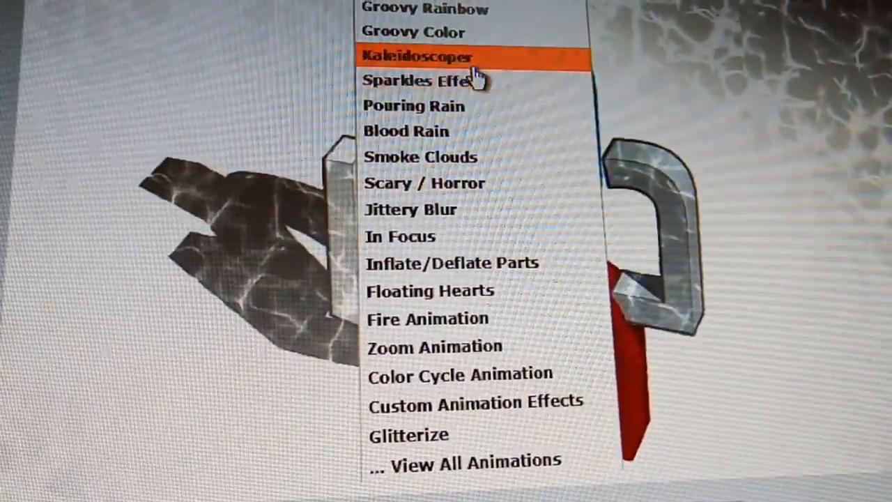
scroll("up", 3)
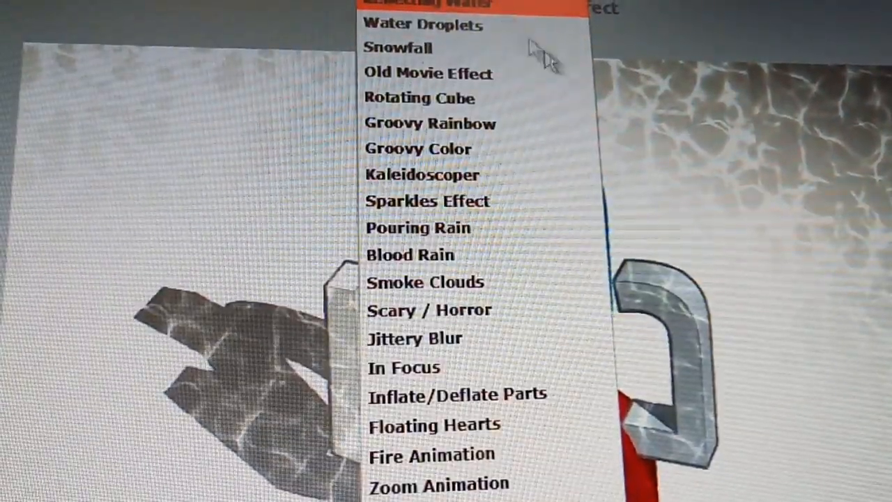